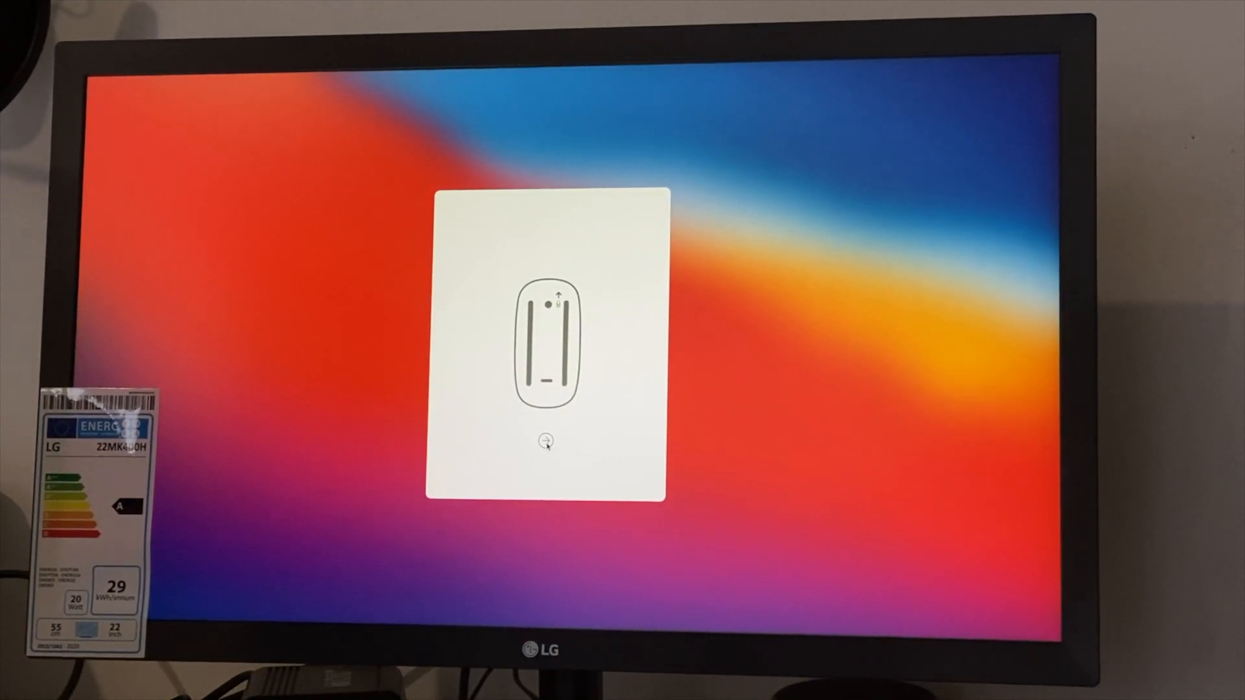
Continue past mouse pairing and accept English as the setup language.
{"action": "left_click", "coordinate": [546, 440]}
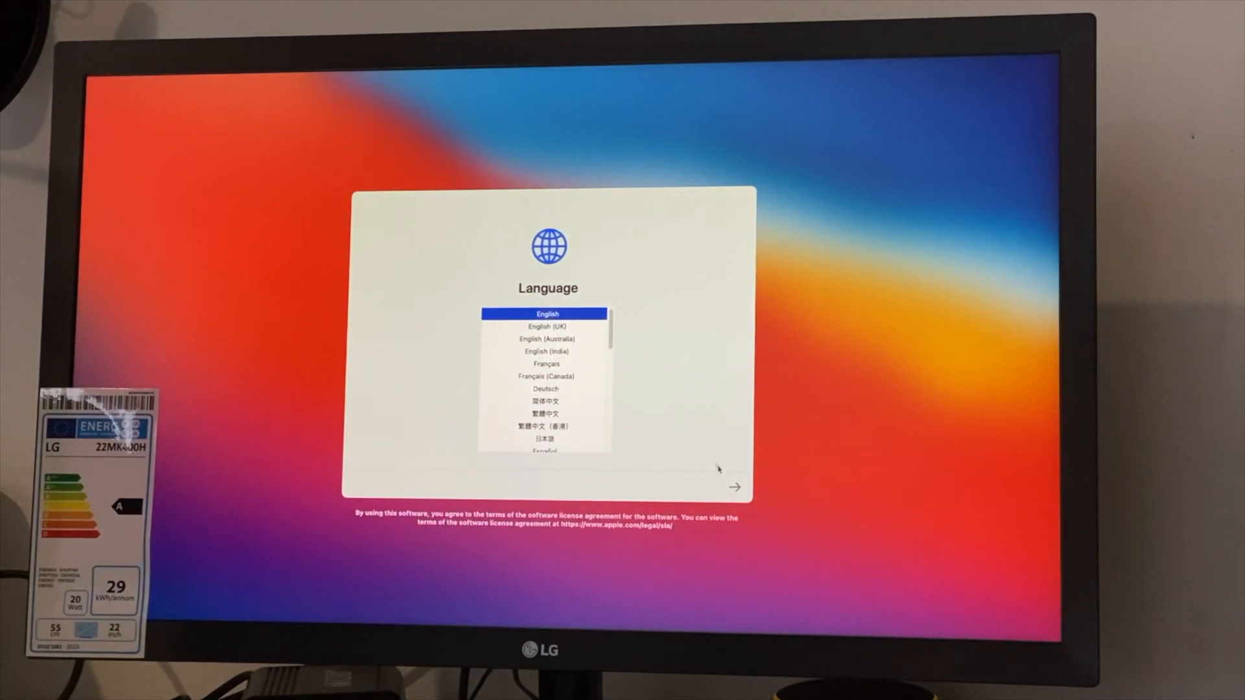
{"action": "left_click", "coordinate": [547, 326]}
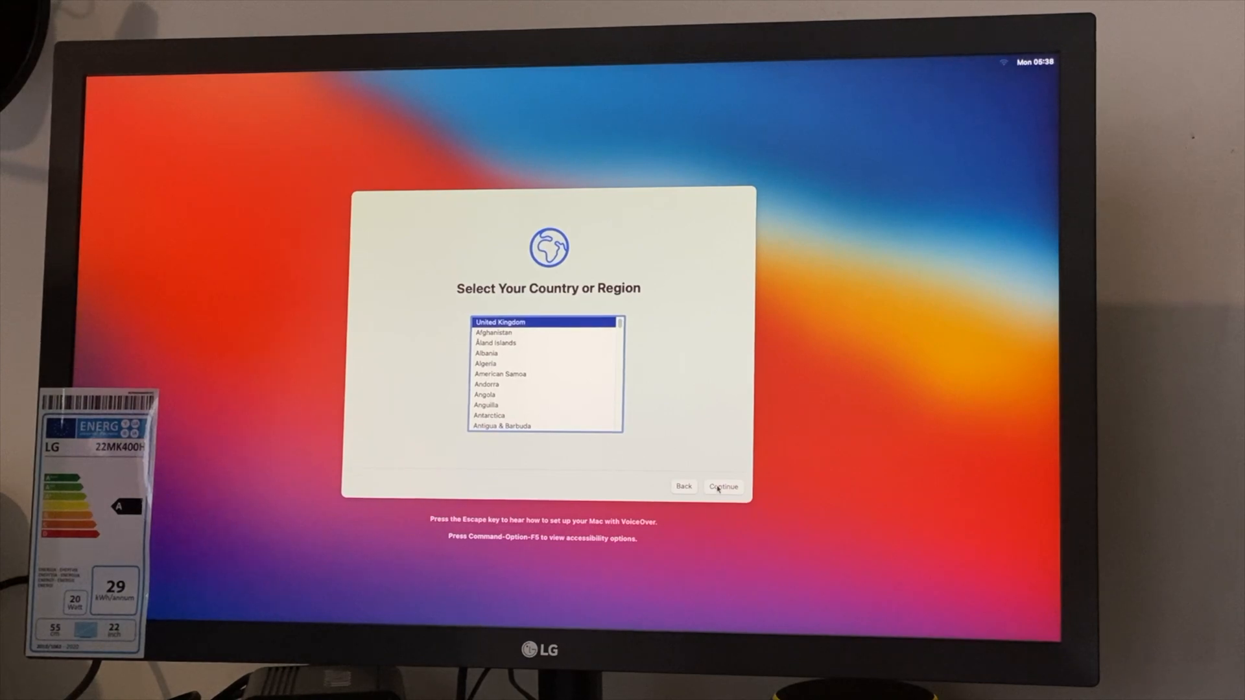
Confirm United Kingdom as the country and accept the suggested language and input settings.
{"action": "left_click", "coordinate": [723, 487]}
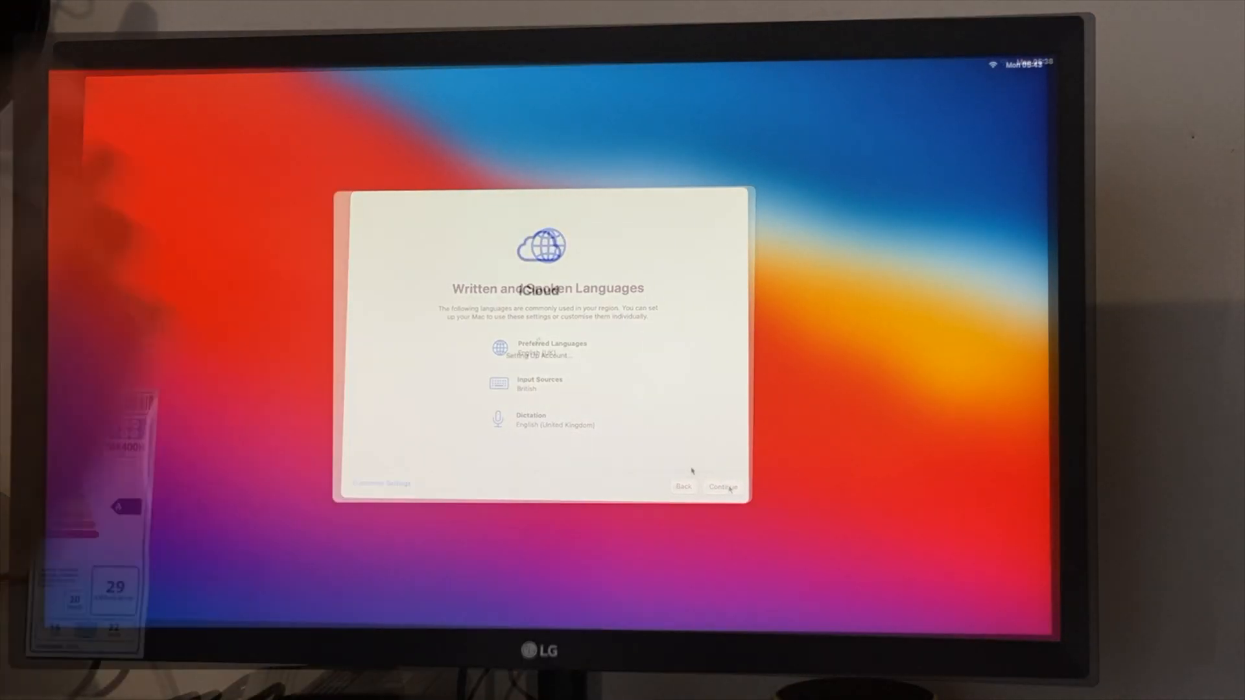
{"action": "left_click", "coordinate": [722, 487]}
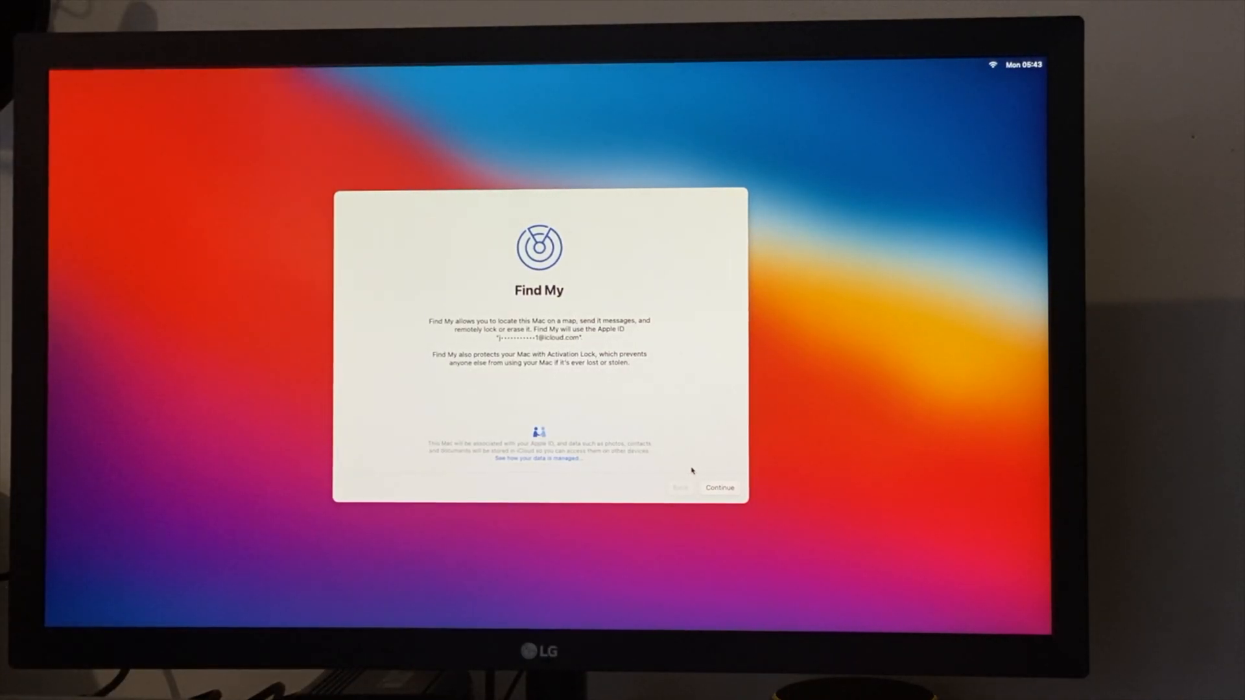
Pass Find My and Express Set Up, turning on crash data sharing with developers.
{"action": "left_click", "coordinate": [719, 488]}
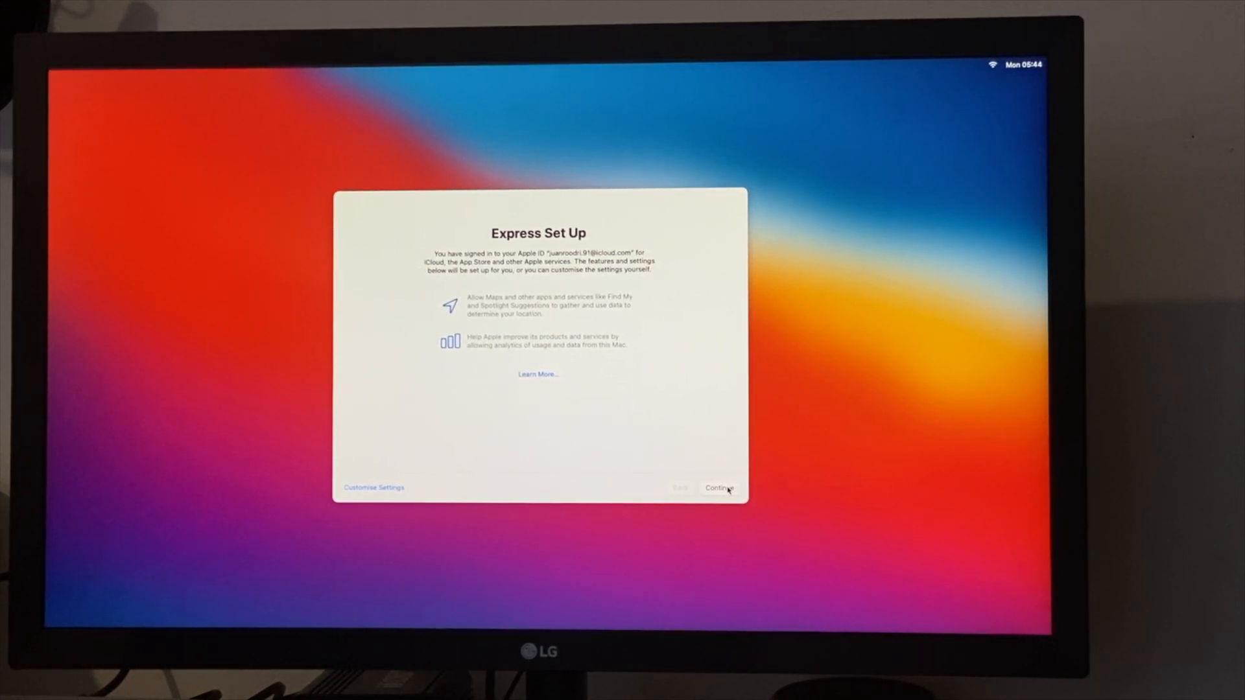
{"action": "left_click", "coordinate": [718, 488]}
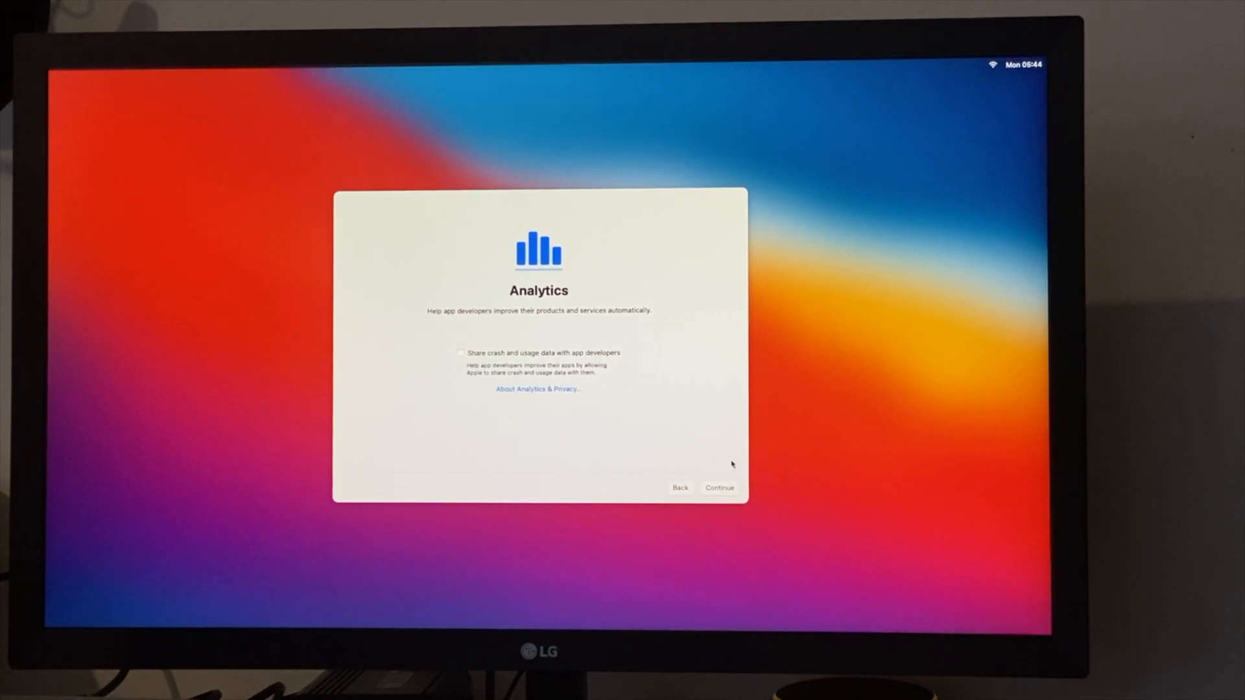
{"action": "left_click", "coordinate": [461, 352]}
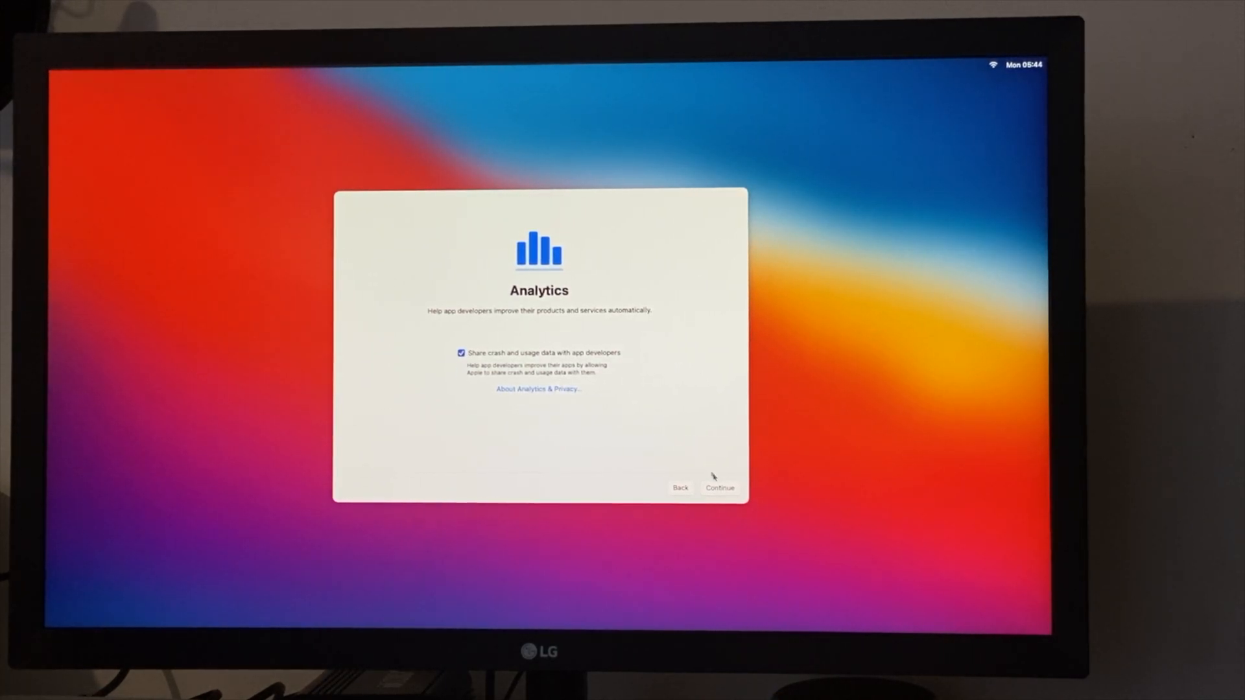
{"action": "left_click", "coordinate": [719, 488]}
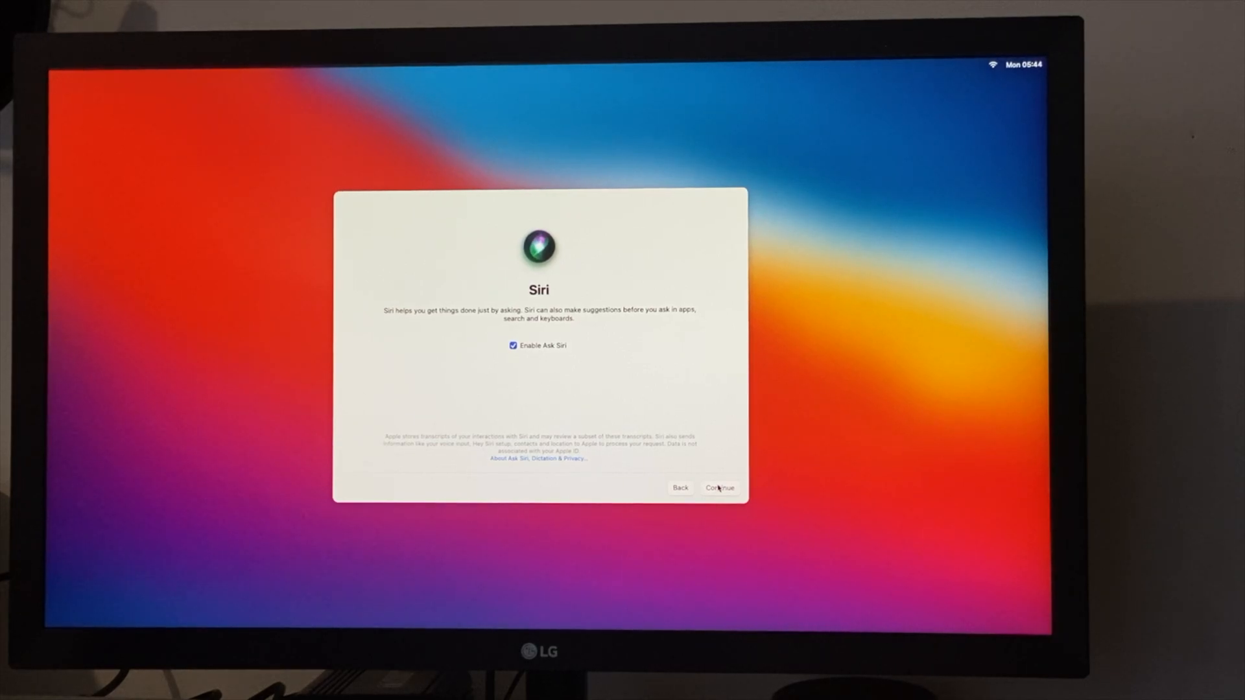
Keep Ask Siri on, decline sharing audio recordings, and finish with Light appearance.
{"action": "left_click", "coordinate": [719, 487]}
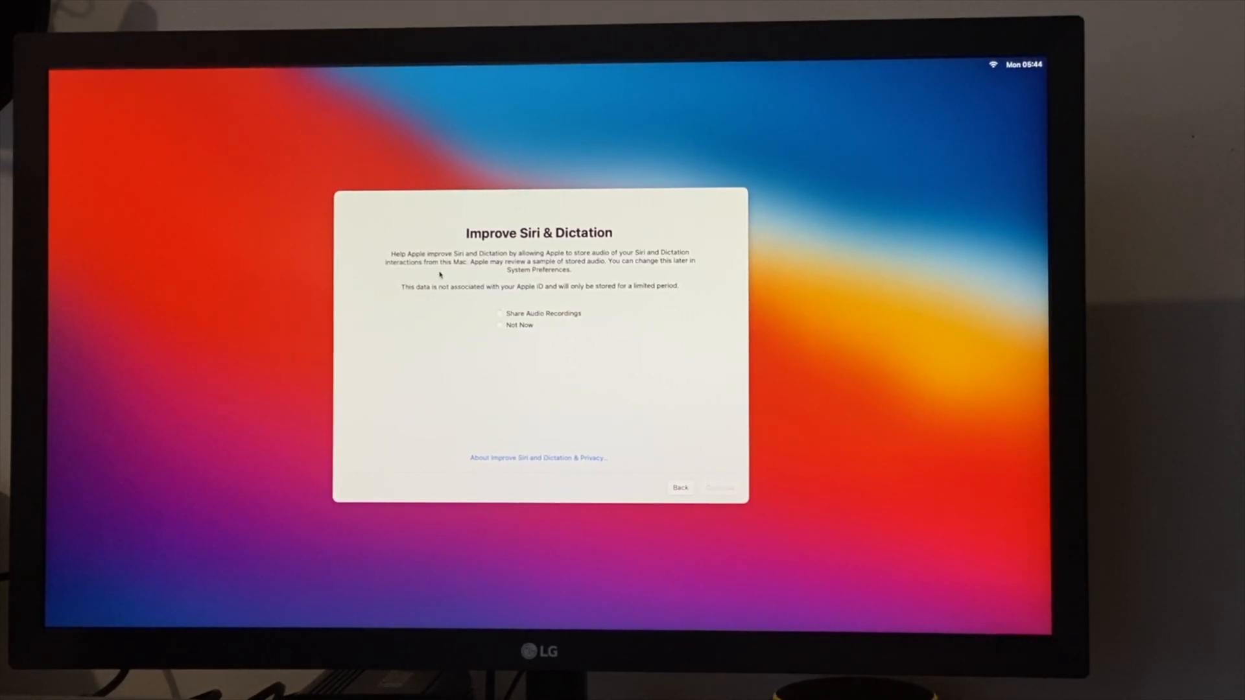
{"action": "left_click", "coordinate": [500, 325]}
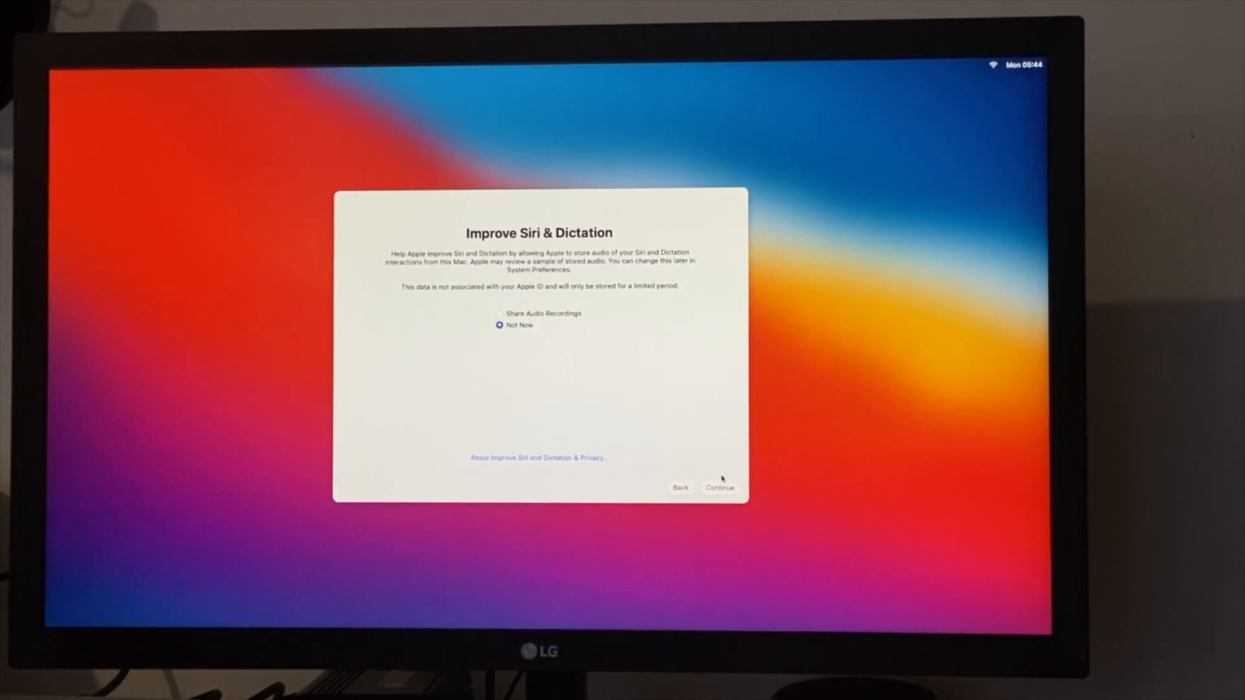
{"action": "left_click", "coordinate": [720, 487]}
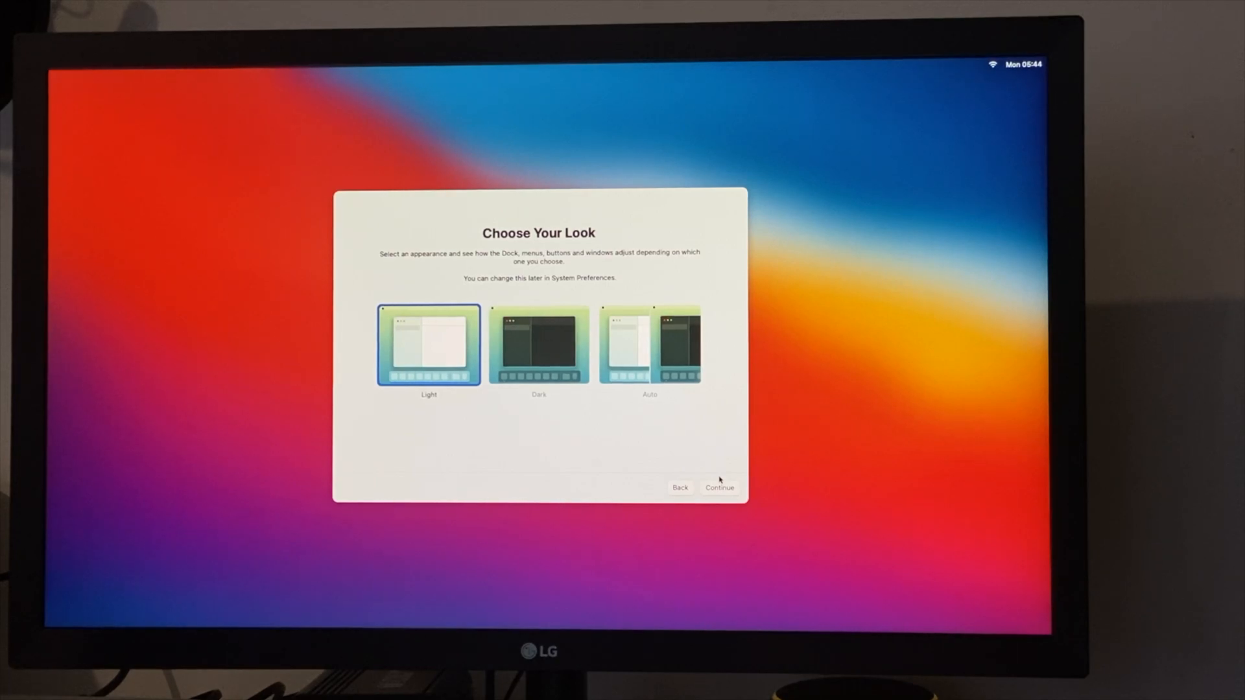
{"action": "left_click", "coordinate": [649, 345]}
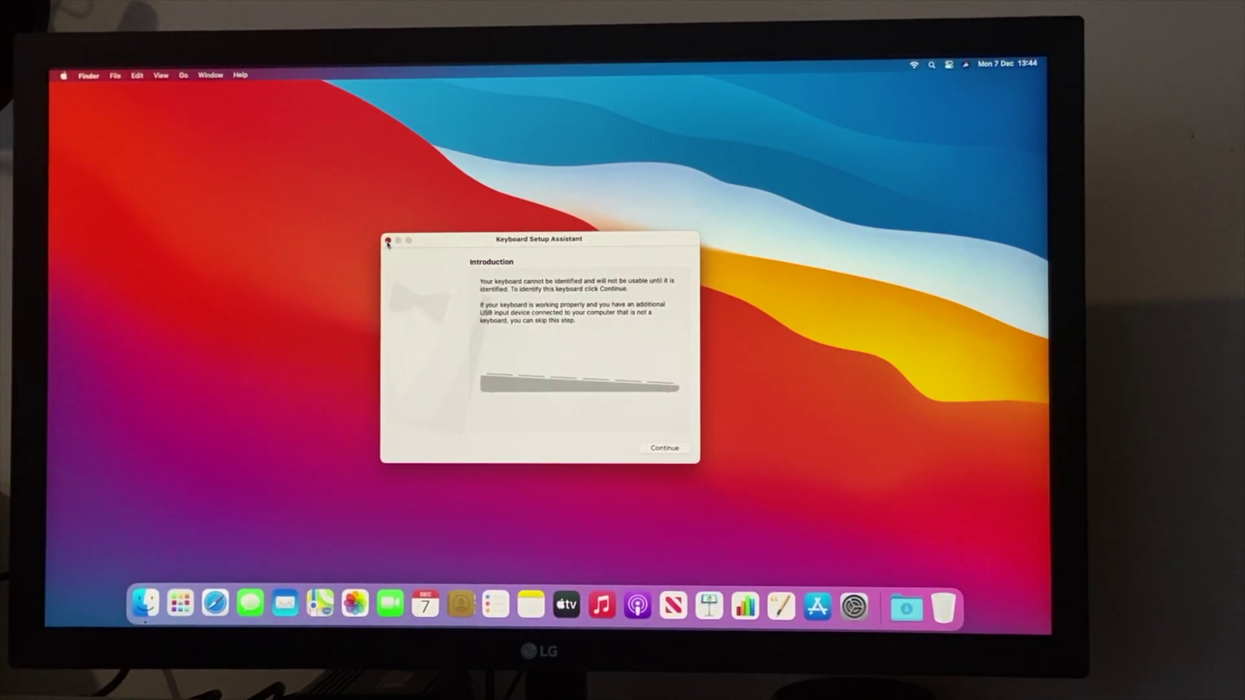
Close the Keyboard Setup Assistant window.
{"action": "left_click", "coordinate": [389, 242]}
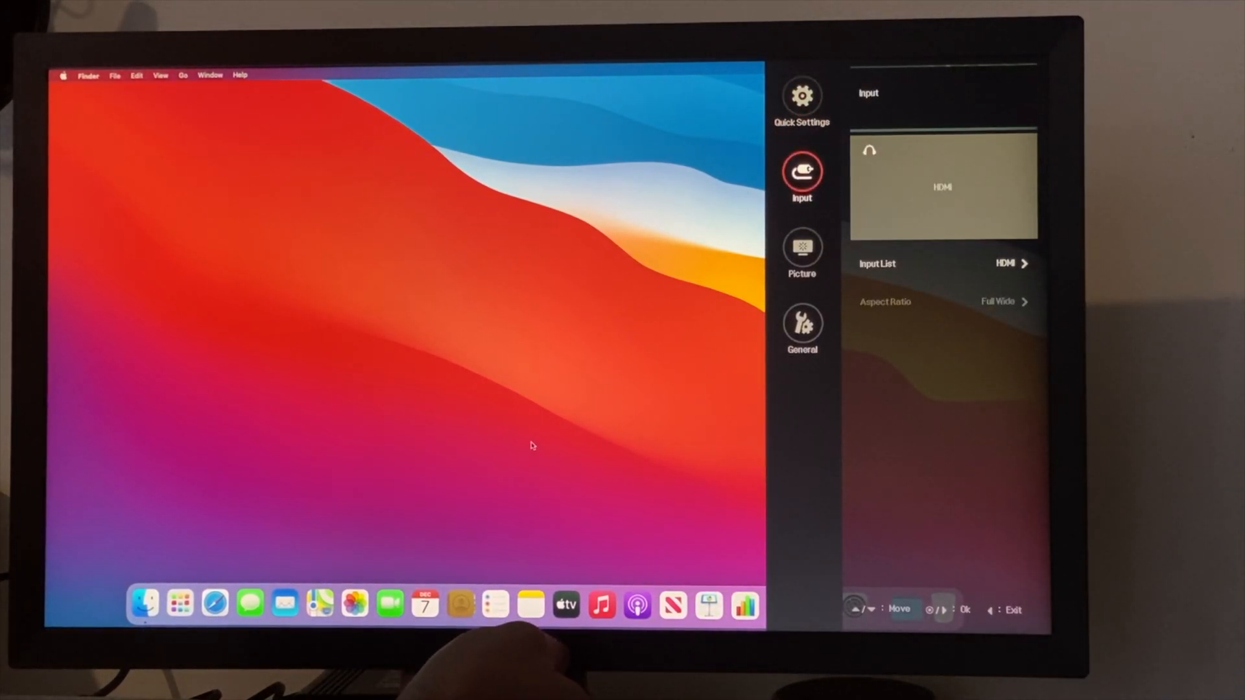
Dismiss the LG monitor menu and launch Safari and Messages from the Dock.
{"action": "left_click", "coordinate": [800, 248]}
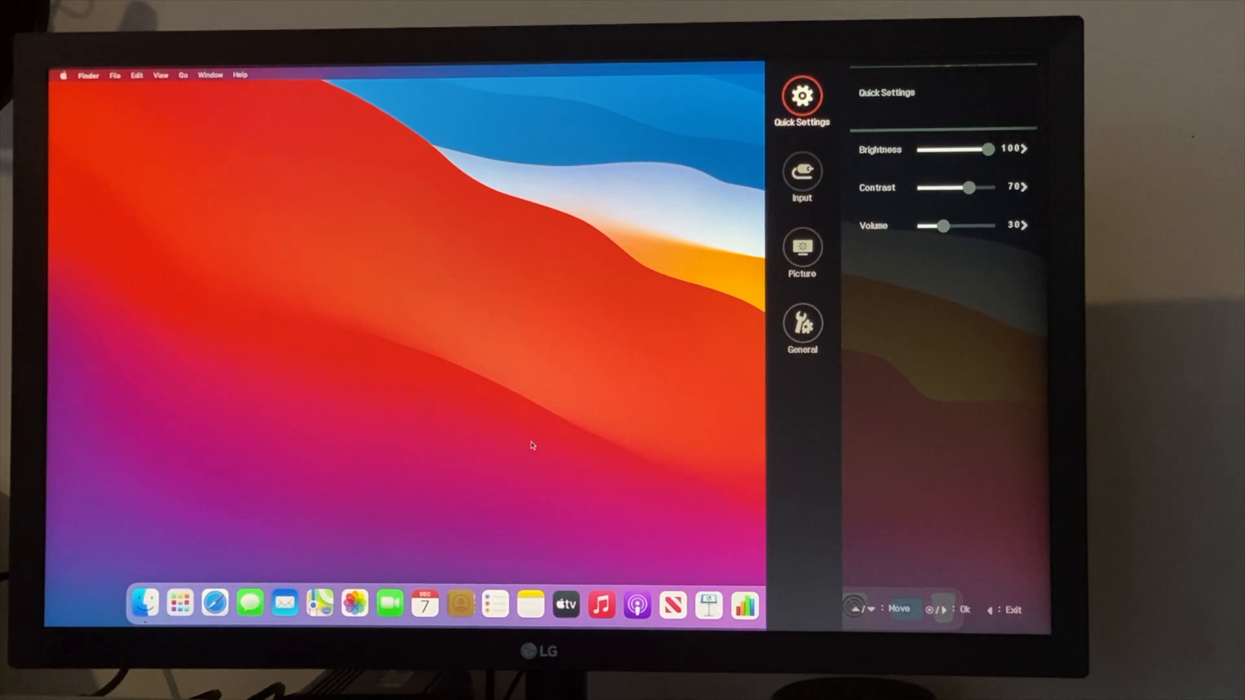
{"action": "mouse_move", "coordinate": [214, 603]}
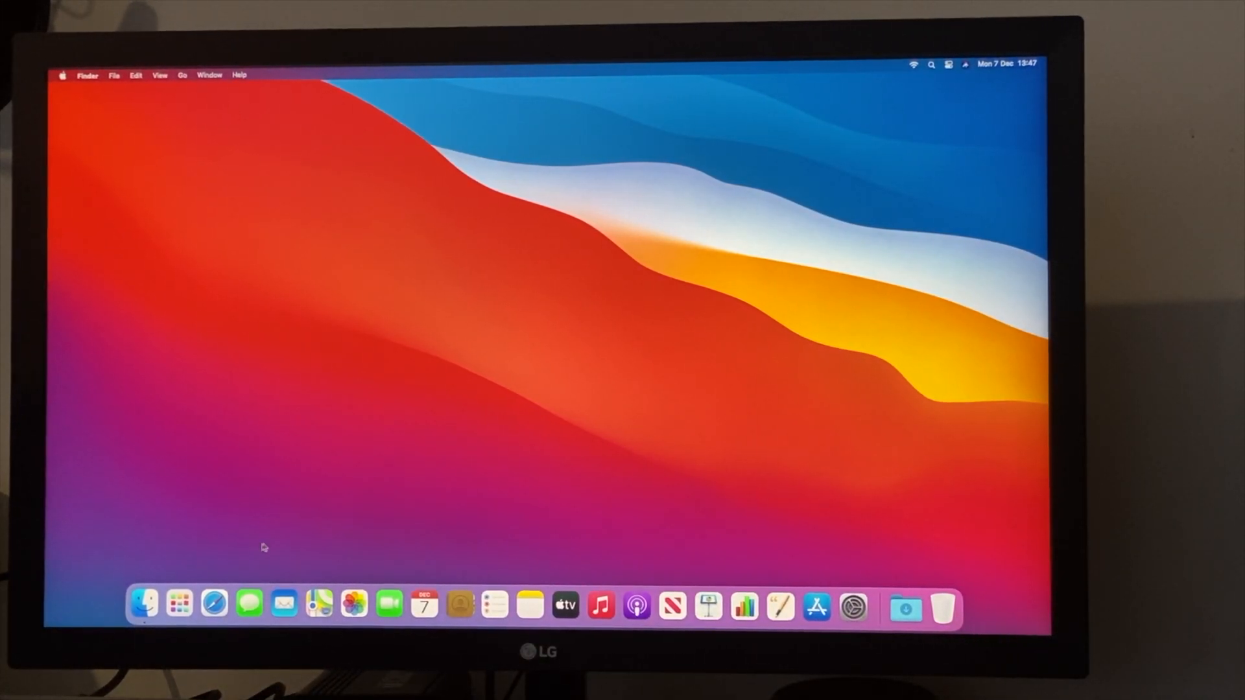
{"action": "mouse_move", "coordinate": [215, 605]}
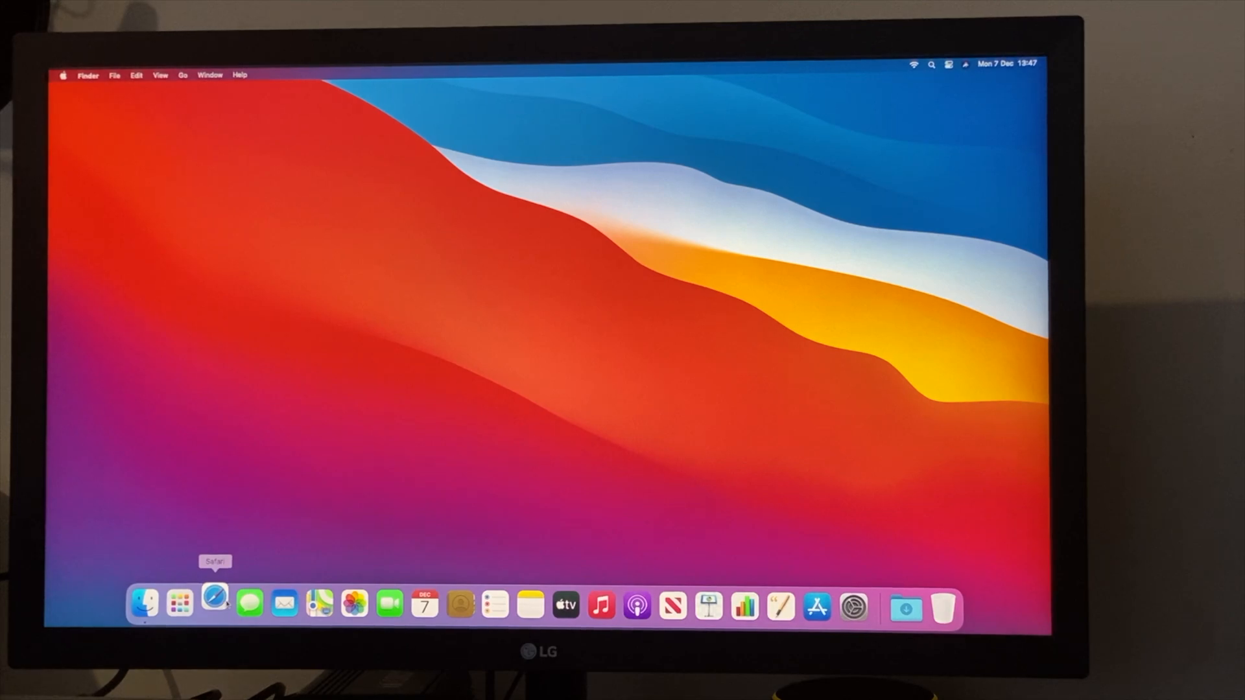
{"action": "left_click", "coordinate": [215, 603]}
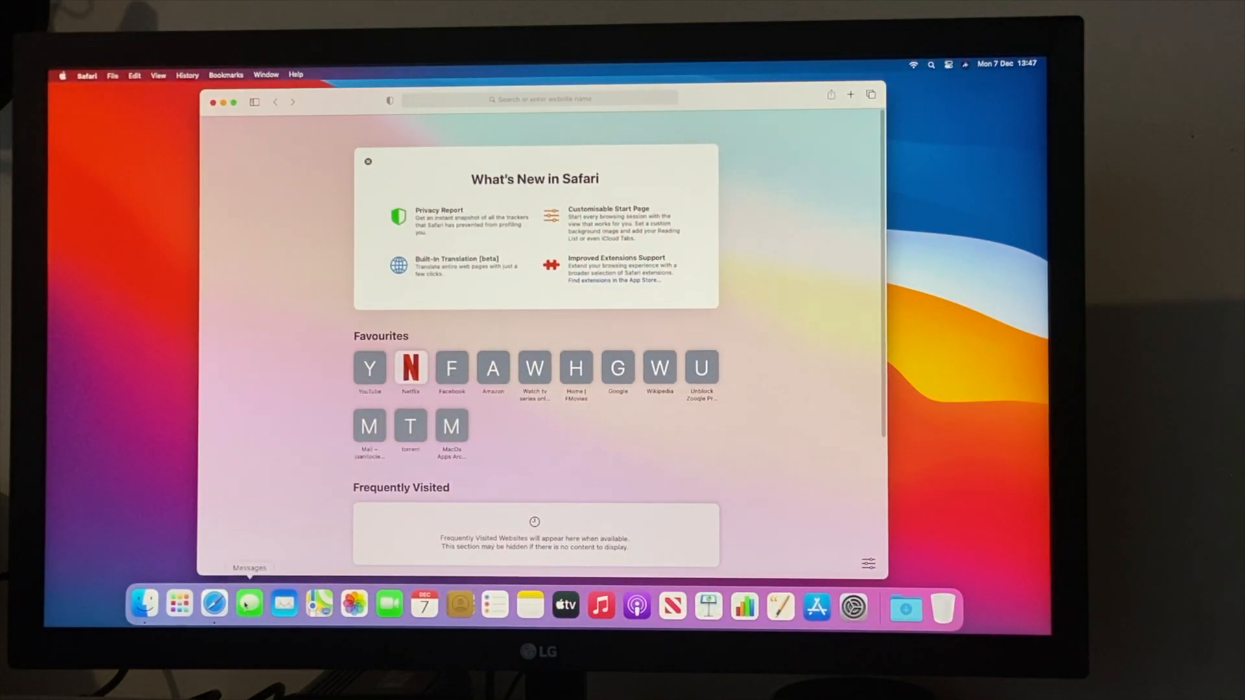
{"action": "left_click", "coordinate": [250, 604]}
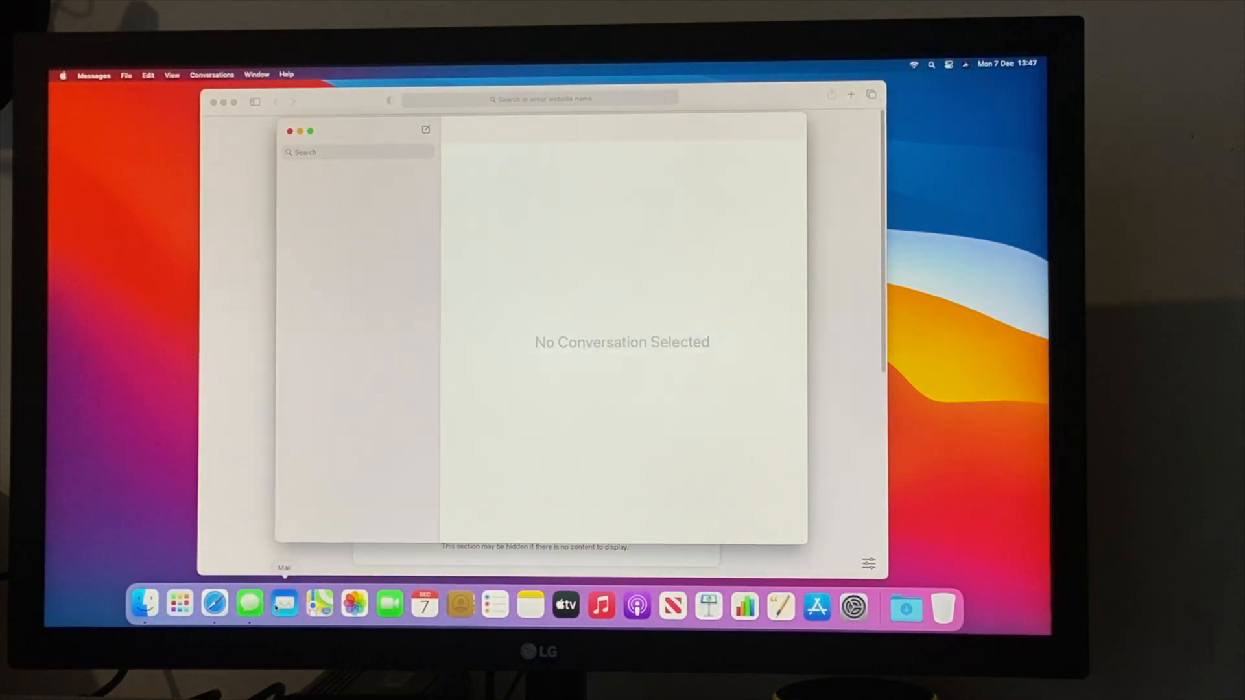
Launch the App Store and view About This Mac's Displays tab before closing it.
{"action": "left_click", "coordinate": [425, 129]}
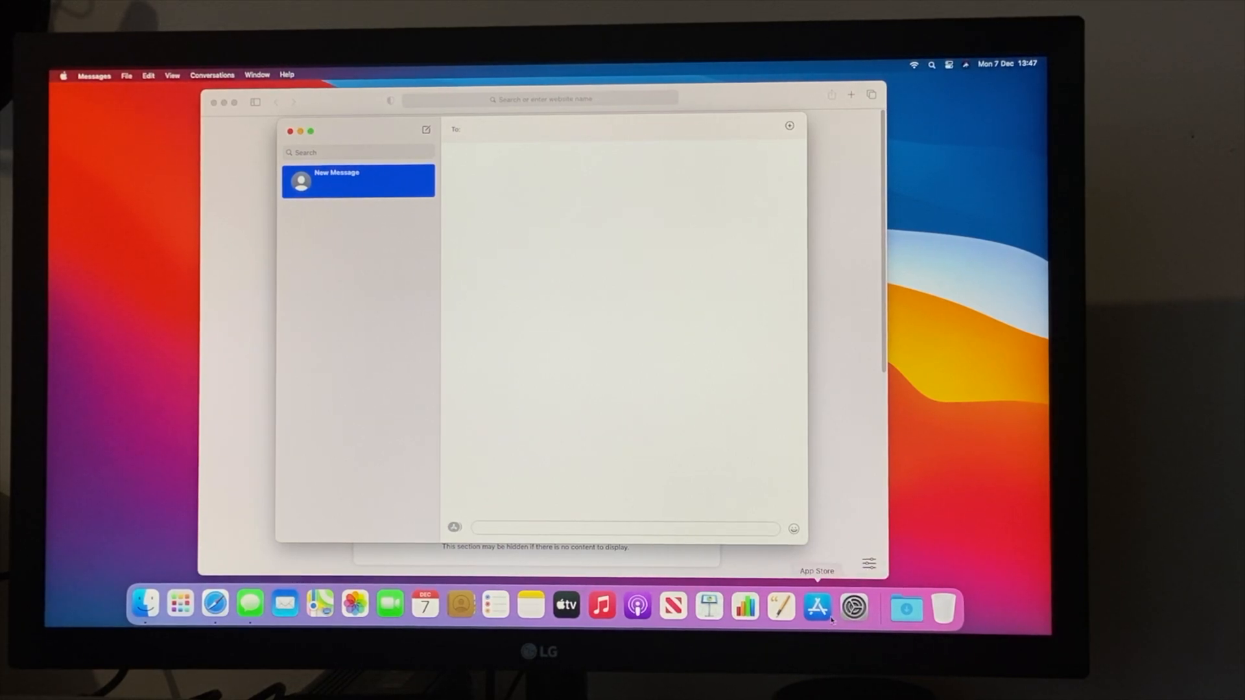
{"action": "left_click", "coordinate": [817, 607]}
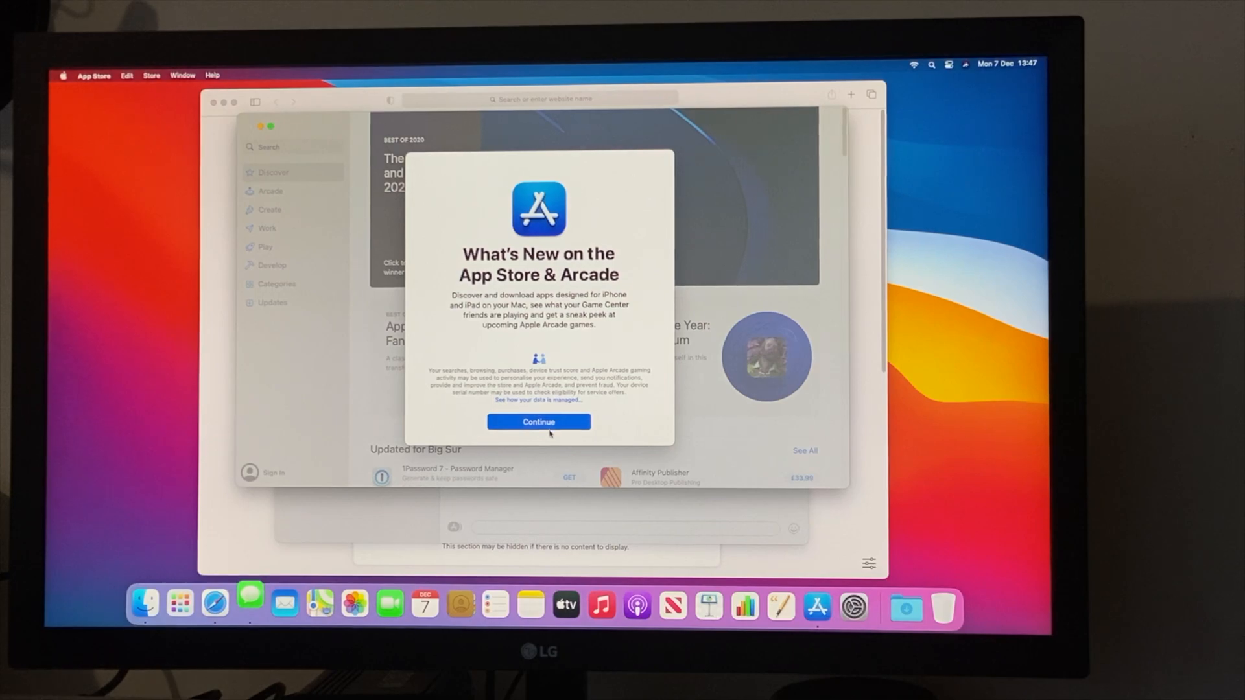
{"action": "left_click", "coordinate": [63, 75]}
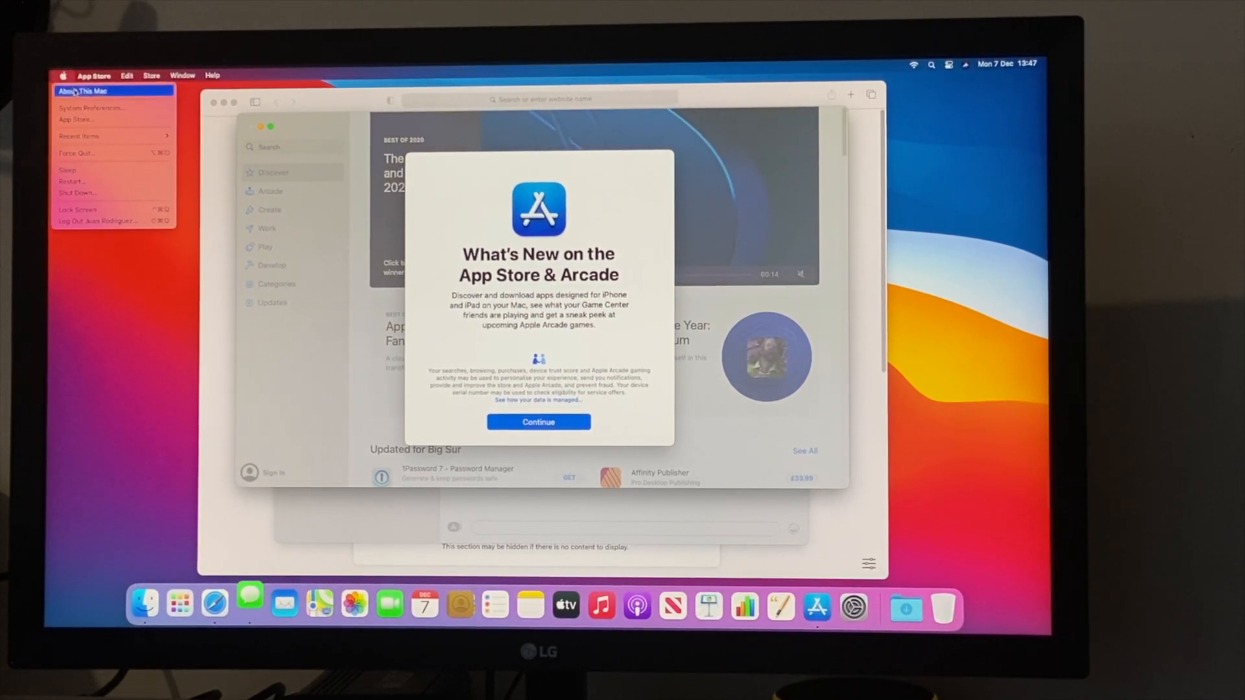
{"action": "left_click", "coordinate": [82, 90]}
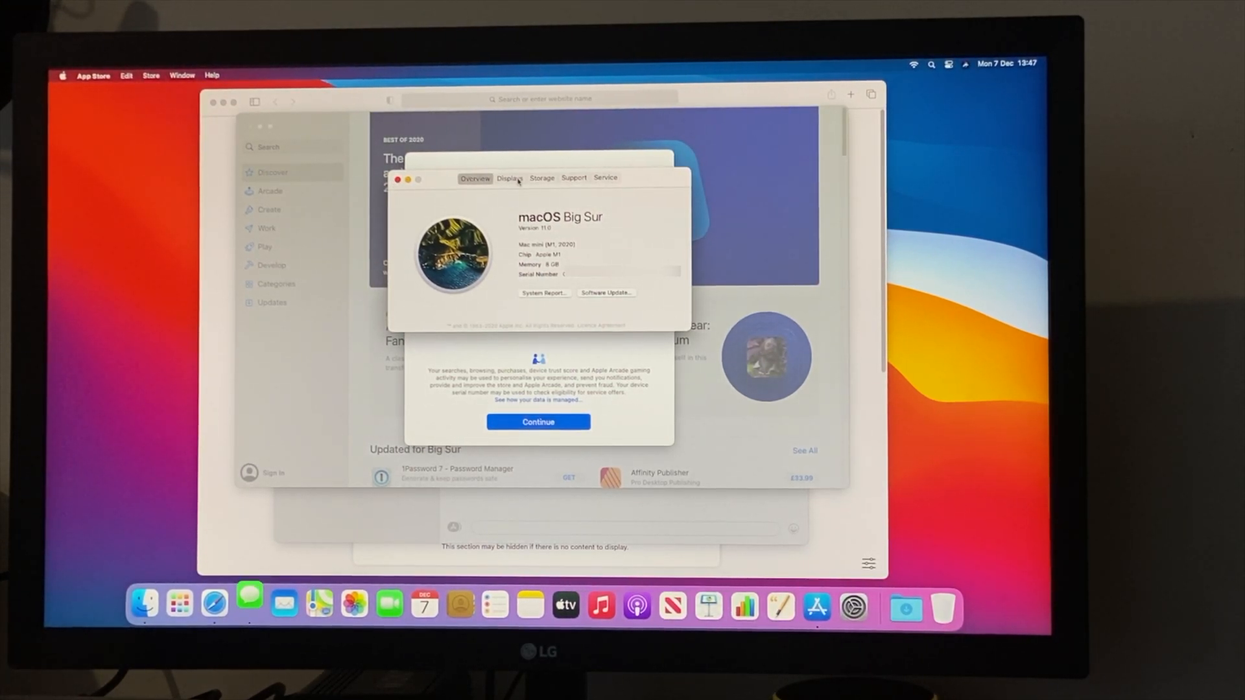
{"action": "left_click", "coordinate": [509, 177]}
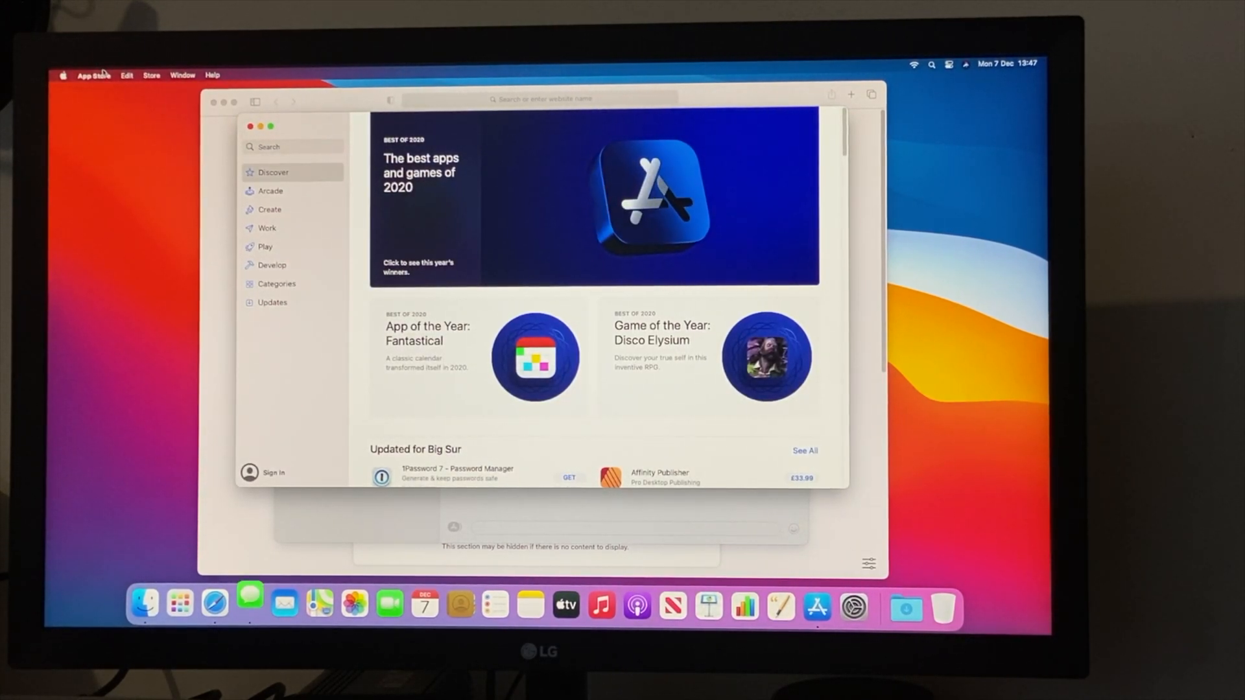
Hide Messages via its Dock menu and load youtube.com in Safari.
{"action": "left_click", "coordinate": [250, 602]}
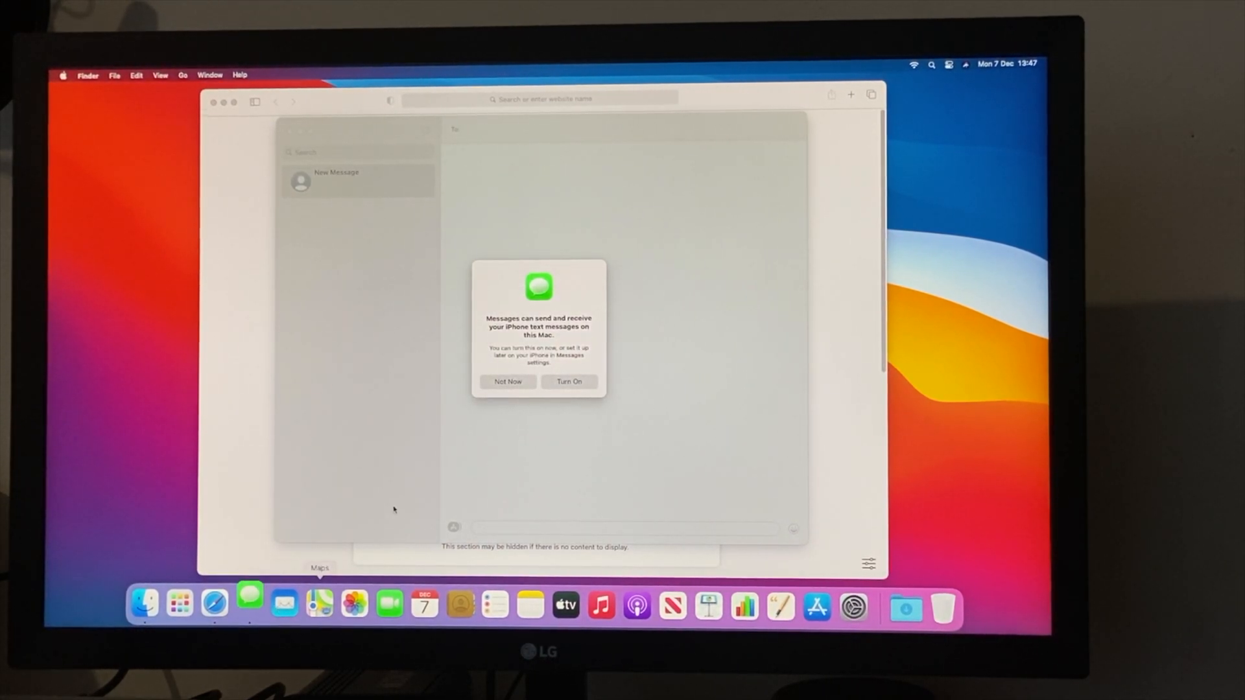
{"action": "right_click", "coordinate": [249, 603]}
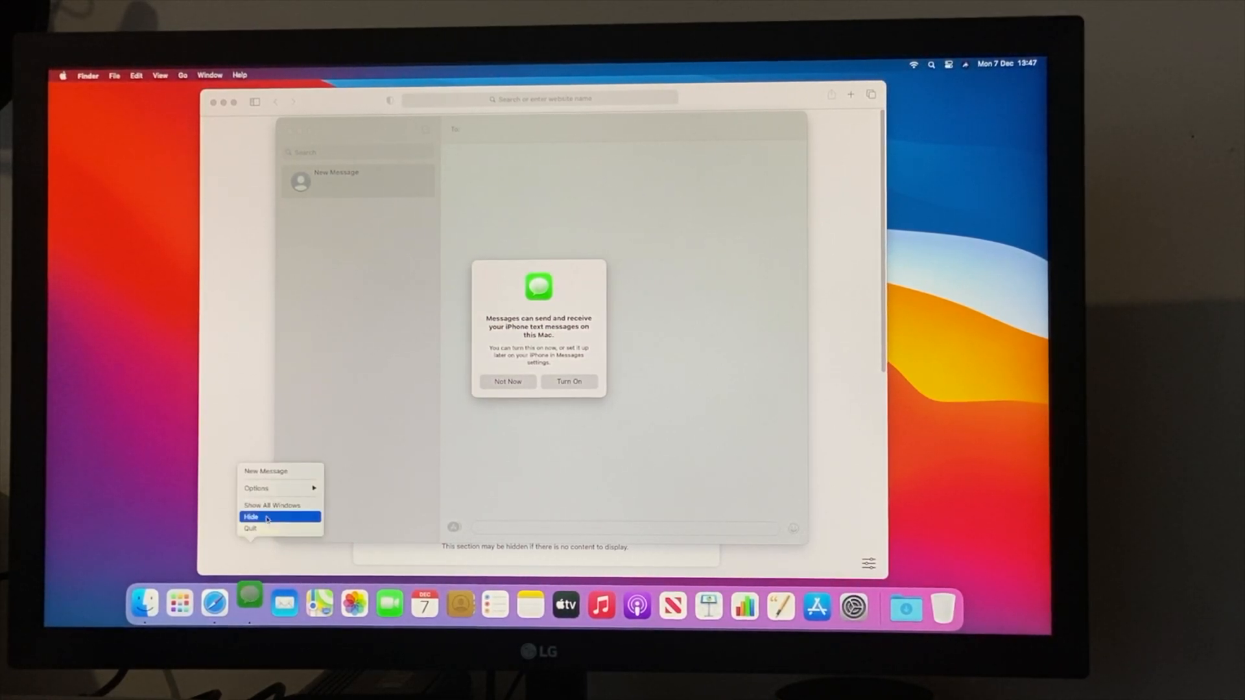
{"action": "left_click", "coordinate": [252, 516]}
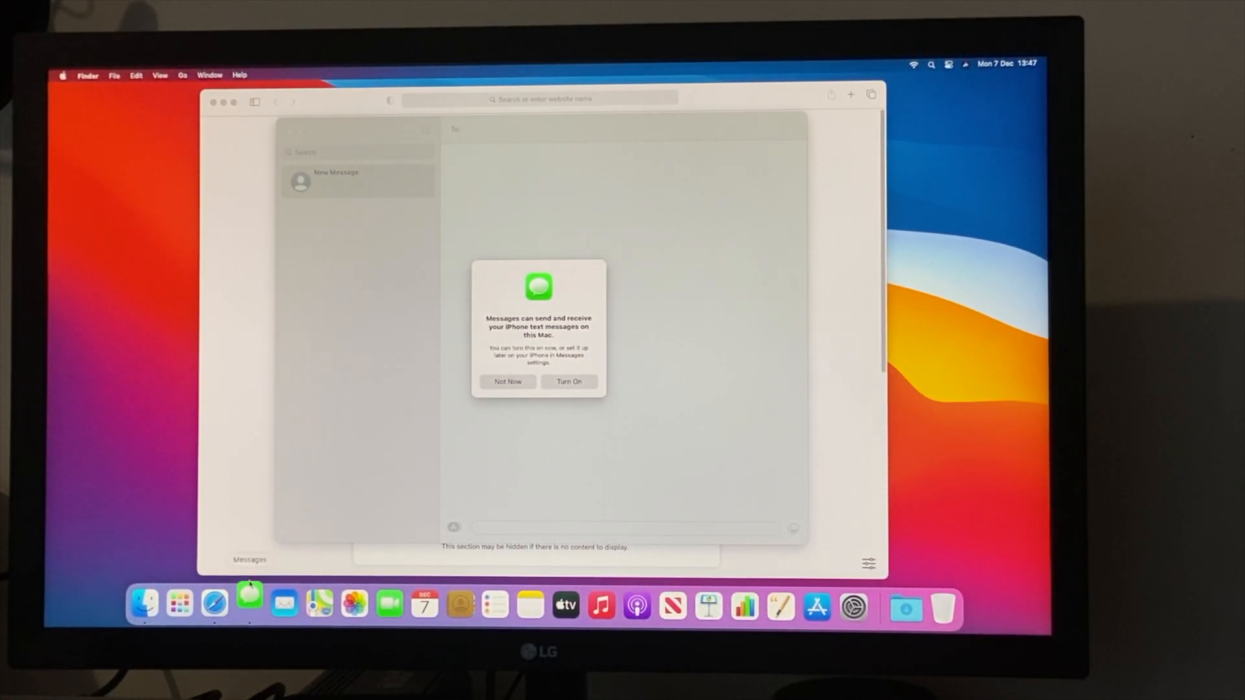
{"action": "left_click", "coordinate": [508, 382]}
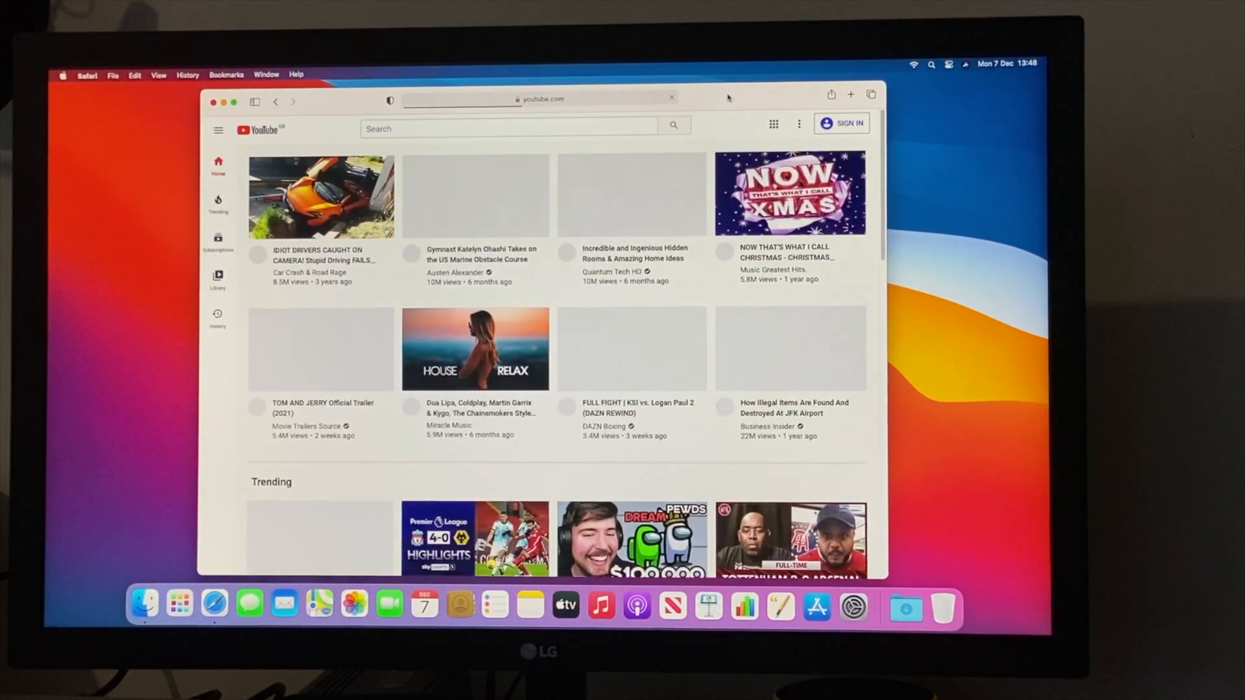
Accept Google's cookie terms and search YouTube for '4k'.
{"action": "left_click", "coordinate": [842, 123]}
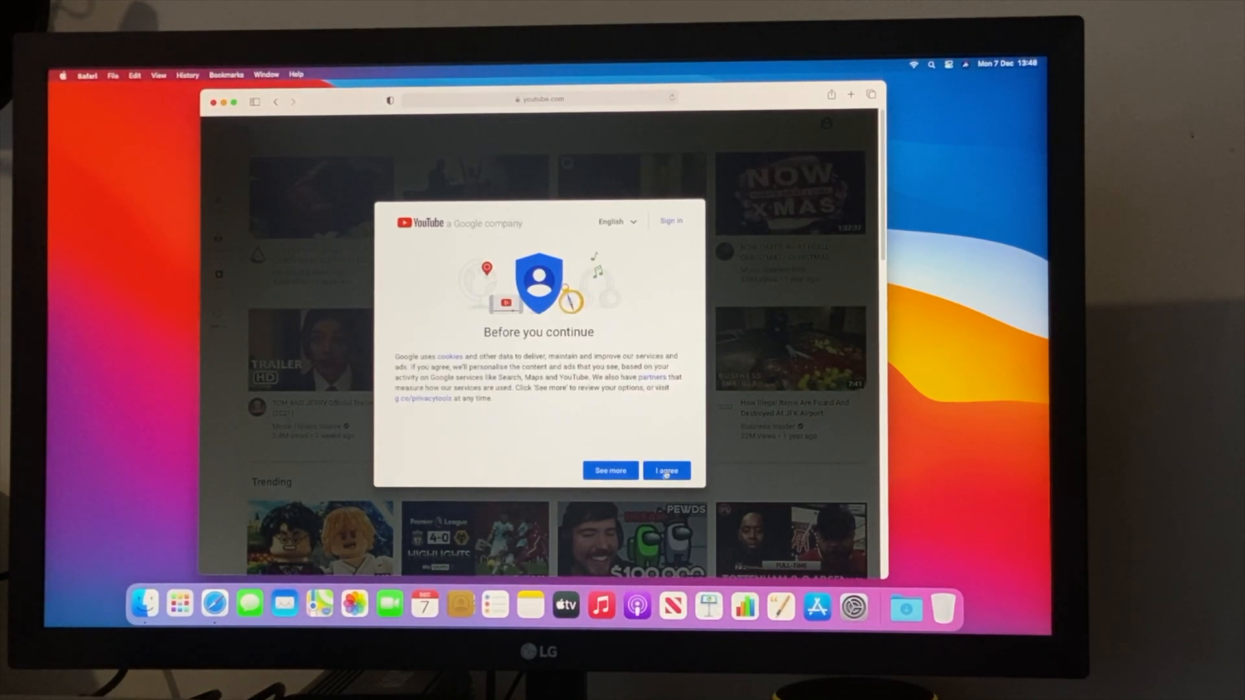
{"action": "left_click", "coordinate": [666, 470]}
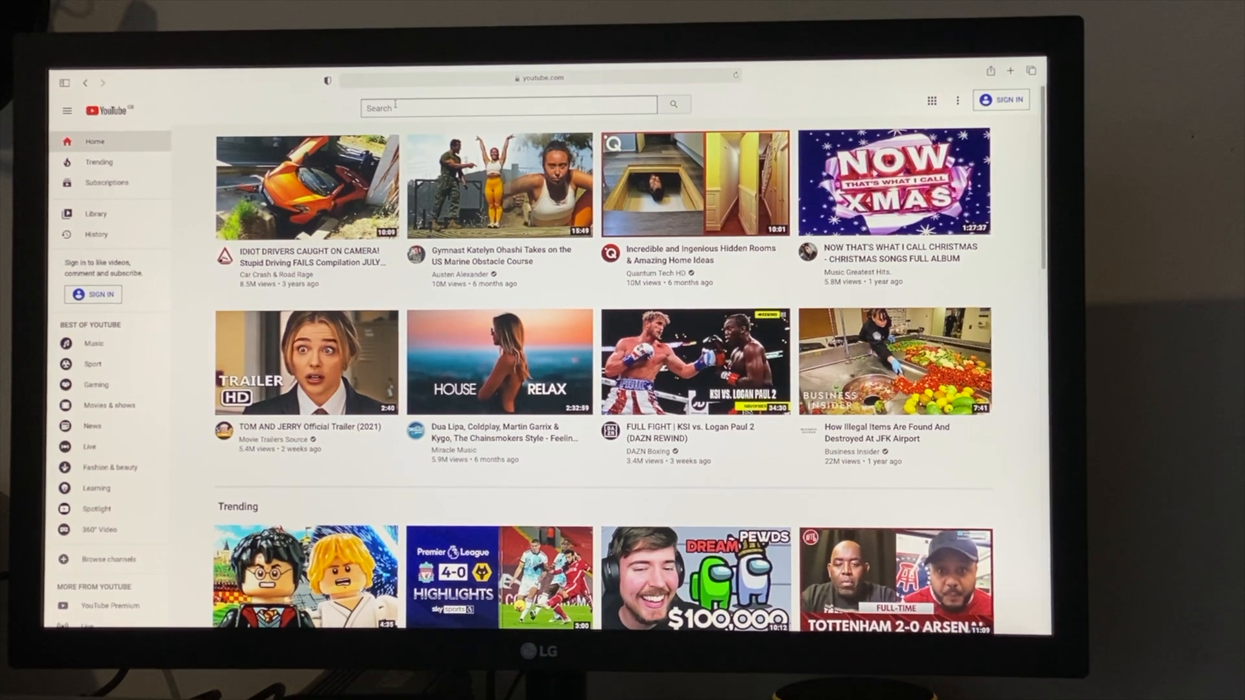
{"action": "type", "text": "4k"}
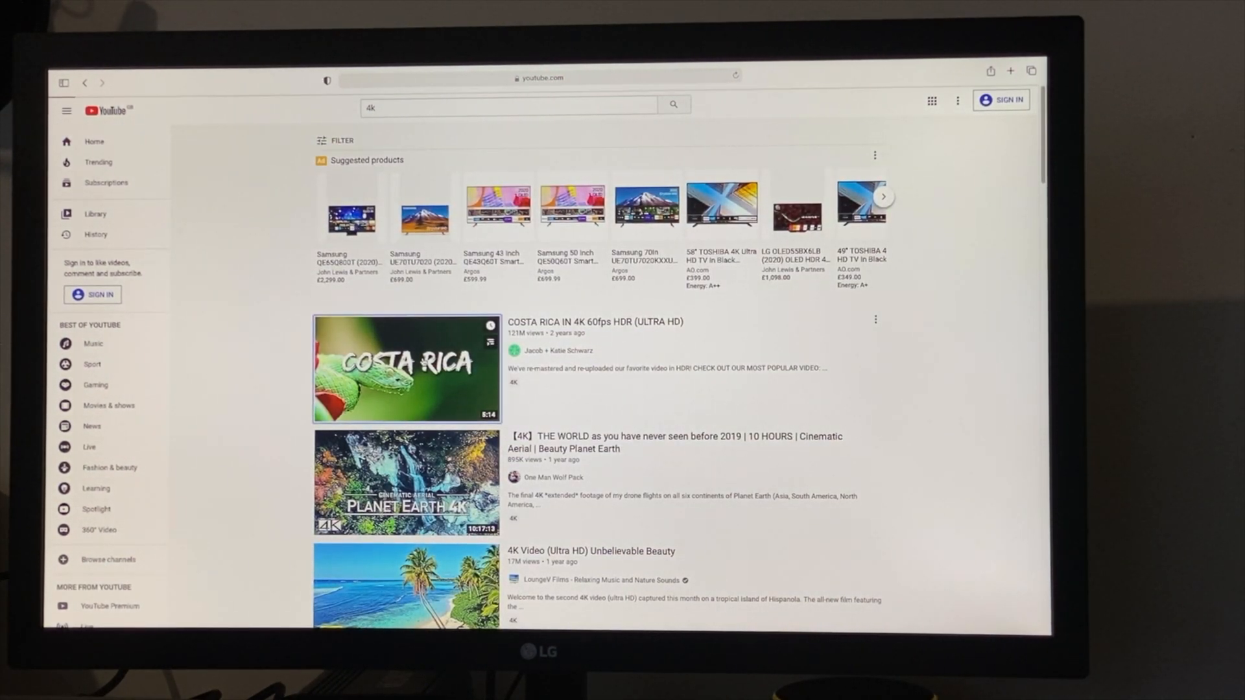
Open the COSTA RICA IN 4K video full screen and change its quality from Auto.
{"action": "left_click", "coordinate": [406, 369]}
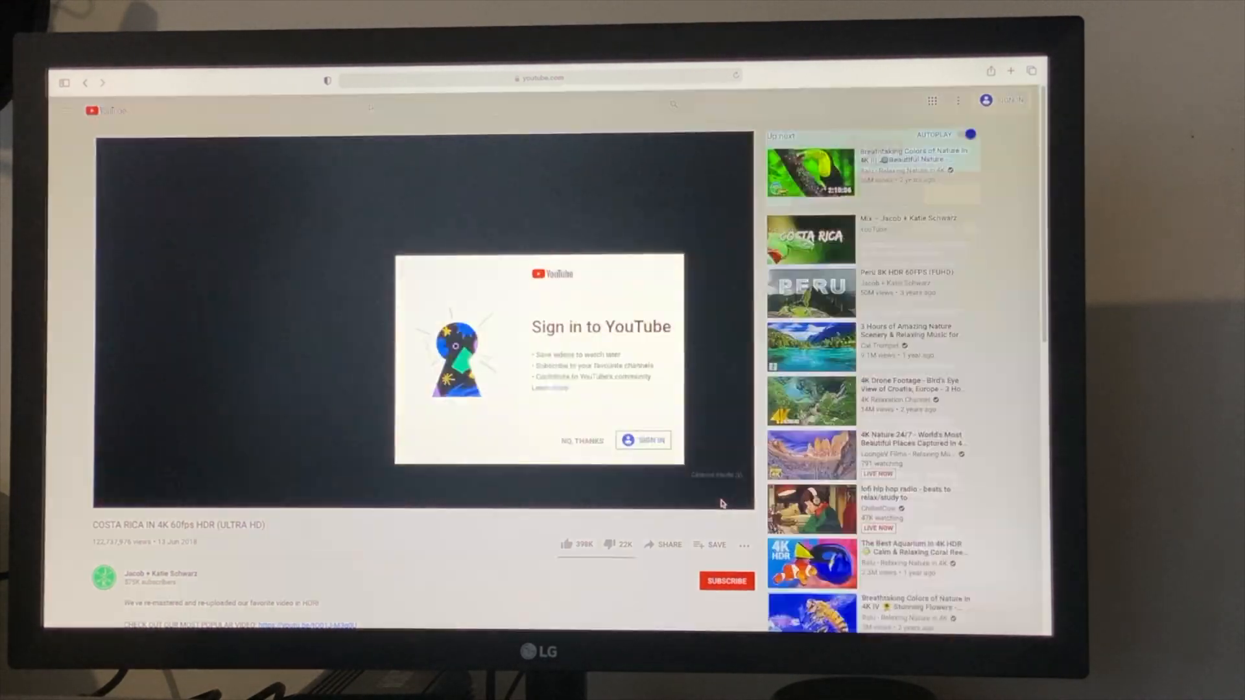
{"action": "left_click", "coordinate": [582, 441]}
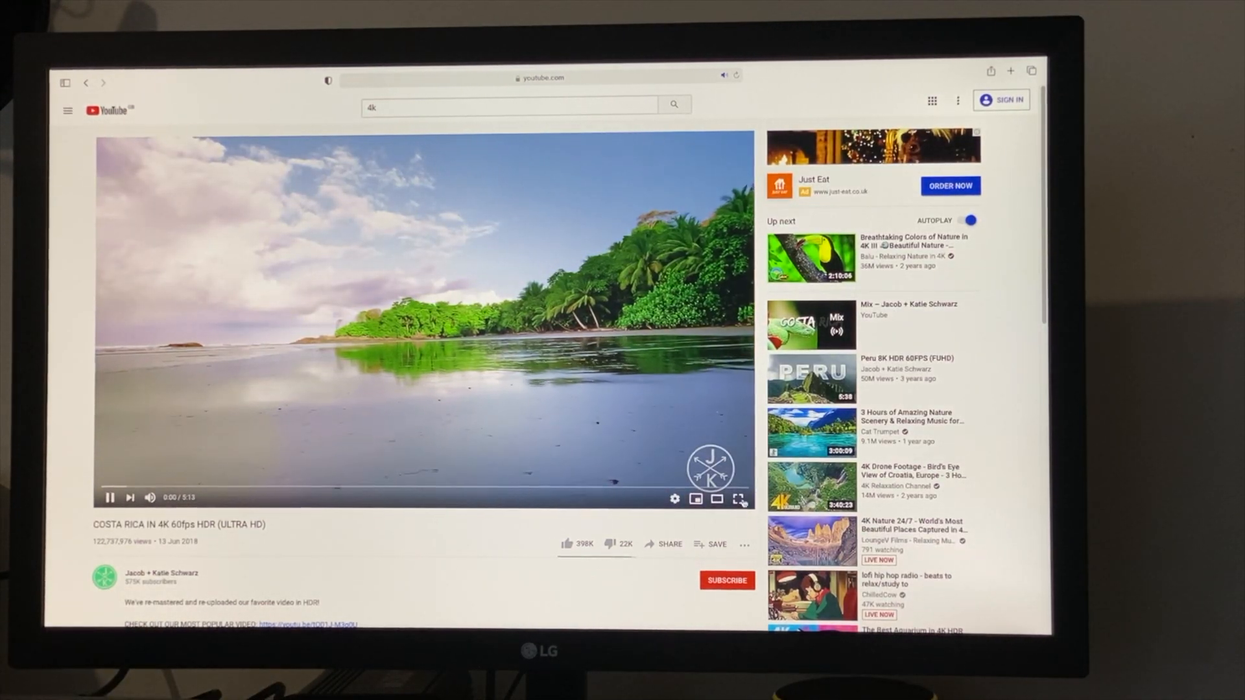
{"action": "left_click", "coordinate": [738, 499]}
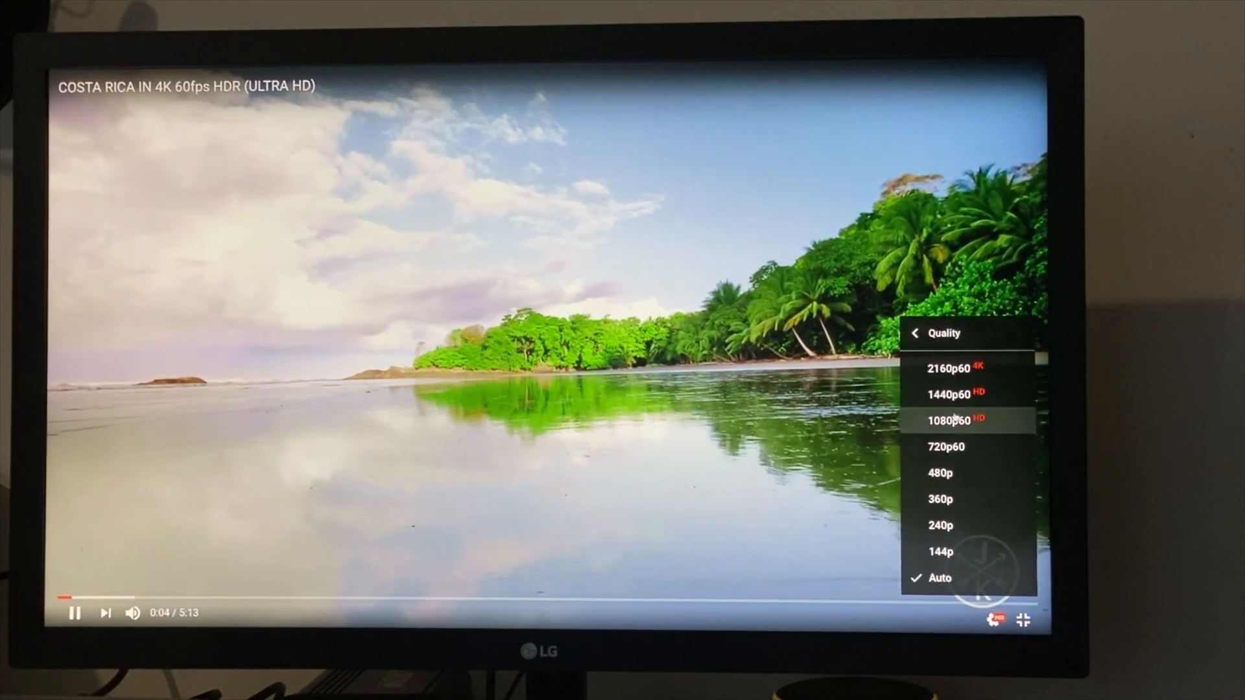
{"action": "left_click", "coordinate": [953, 418]}
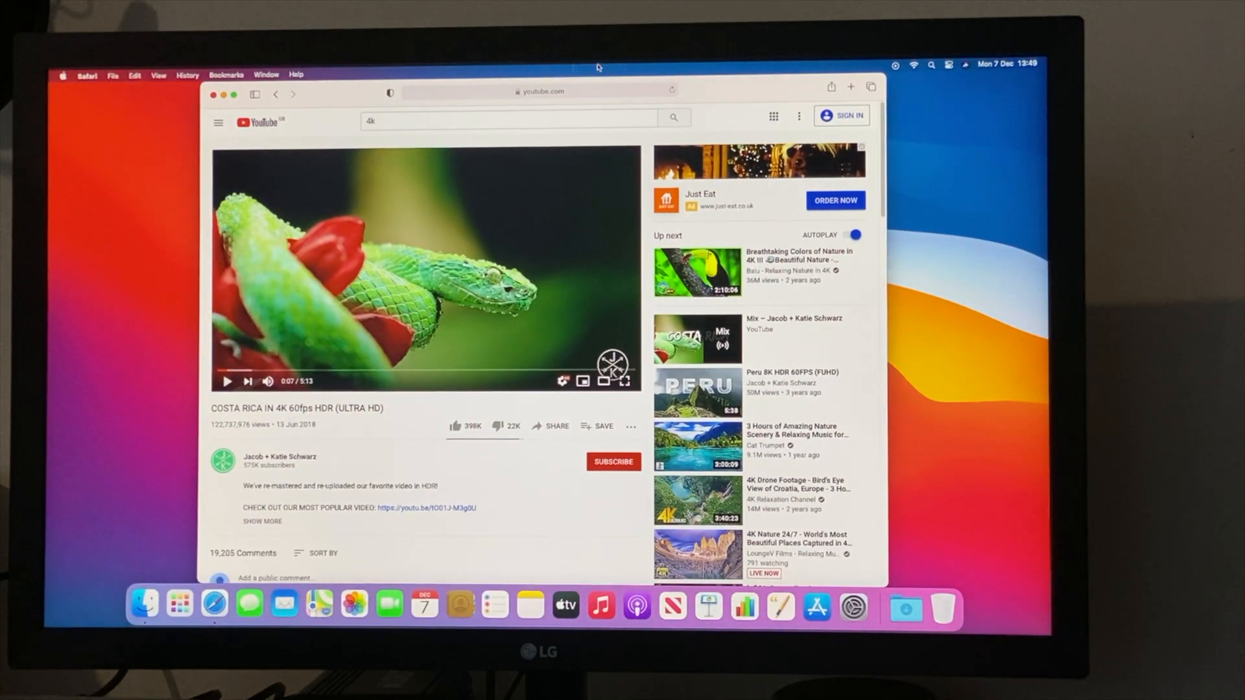
Open Bluetooth Preferences from the menu bar Bluetooth icon.
{"action": "left_click", "coordinate": [953, 64]}
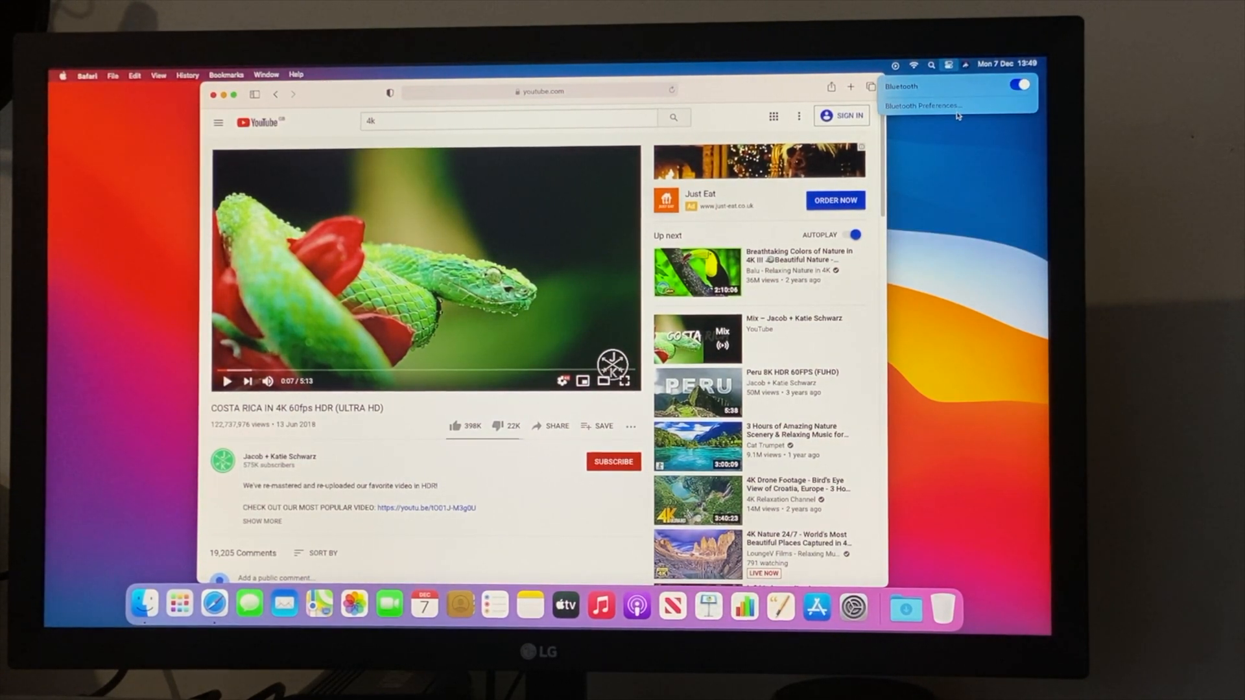
{"action": "left_click", "coordinate": [926, 104]}
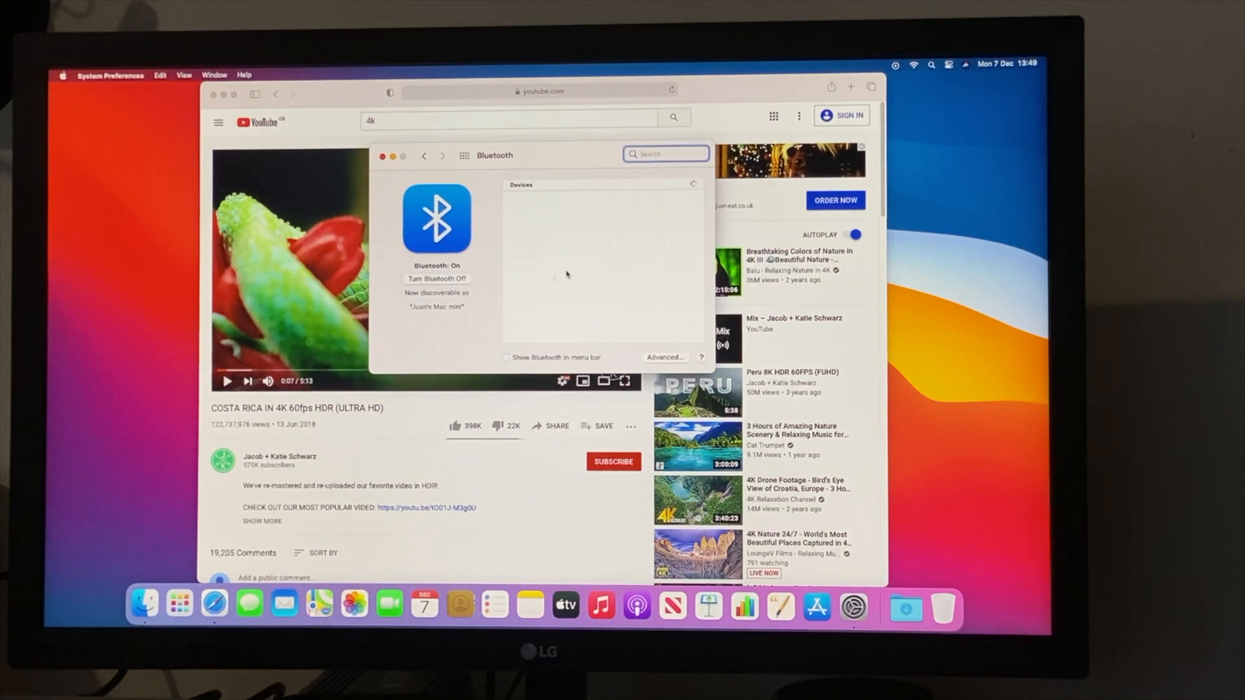